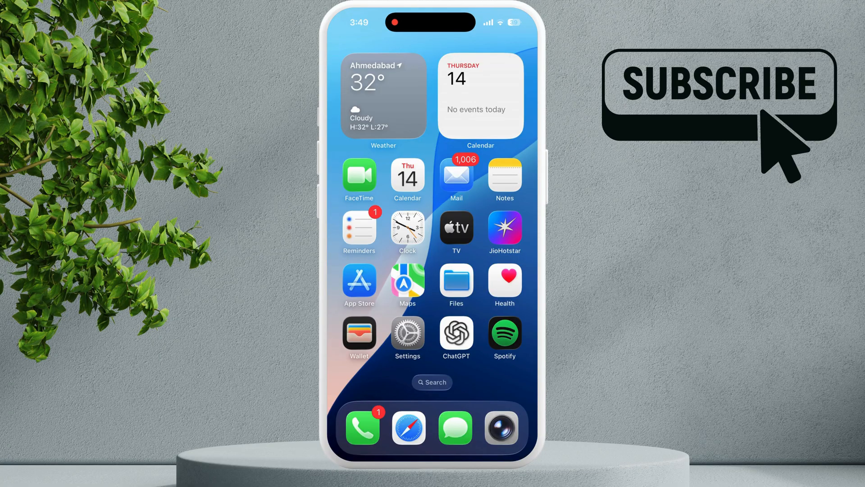
Step: Open General > Language & Region in Settings and confirm the Region shows India
left_click(407, 334)
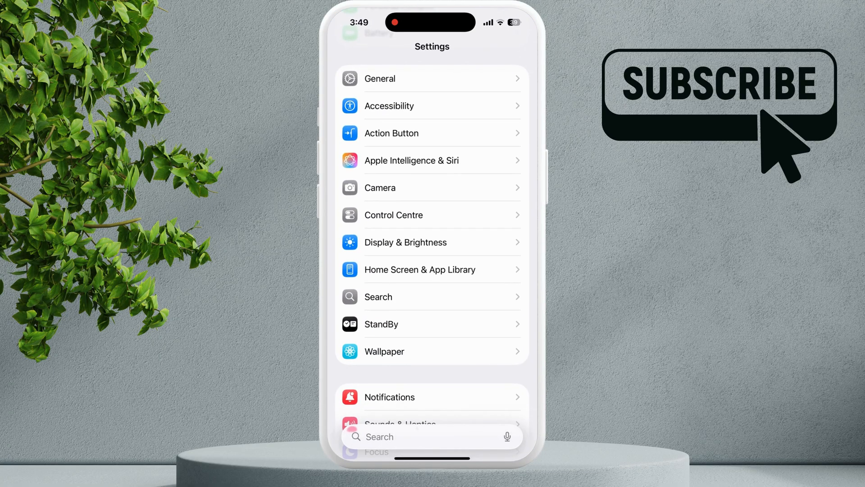
left_click(432, 78)
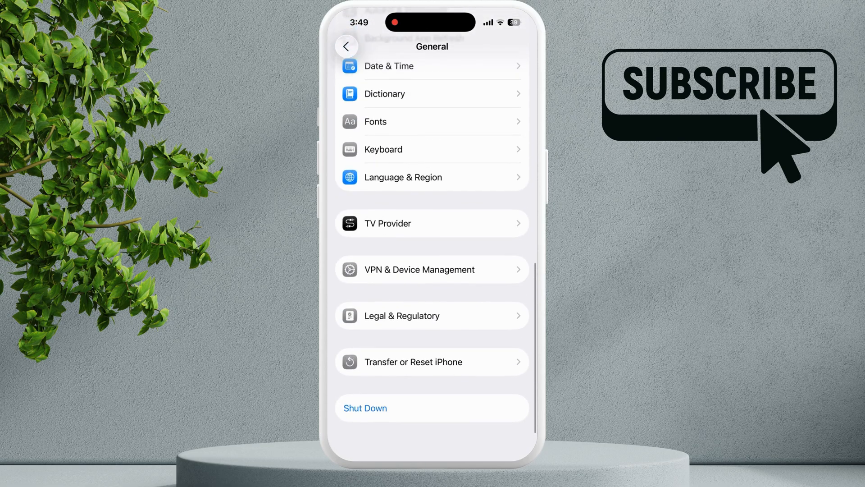
scroll("down", 3)
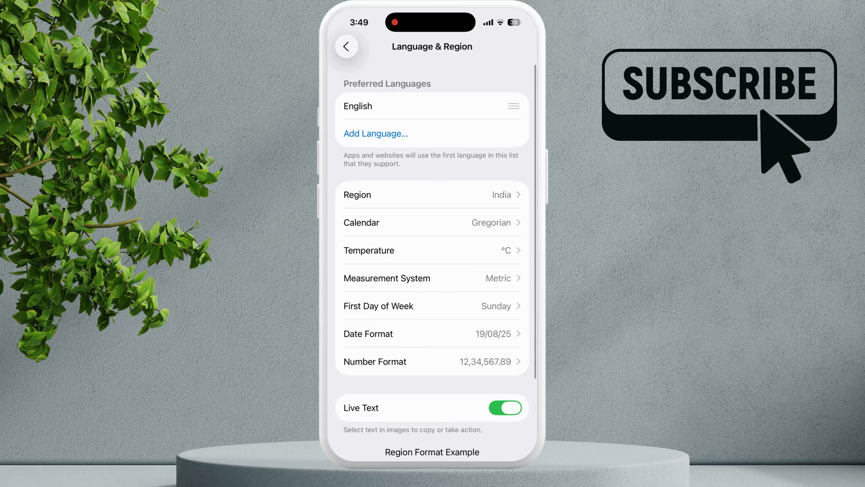
left_click(432, 194)
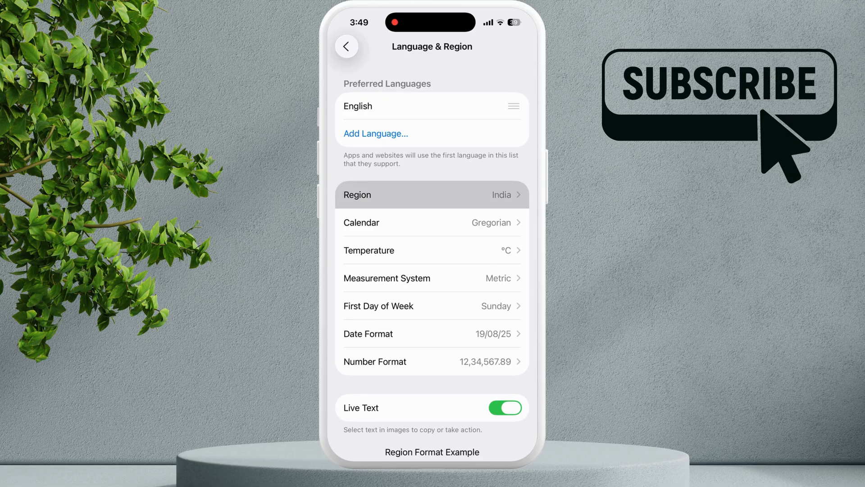
Step: Return from Language & Region to General and open Date & Time
left_click(347, 46)
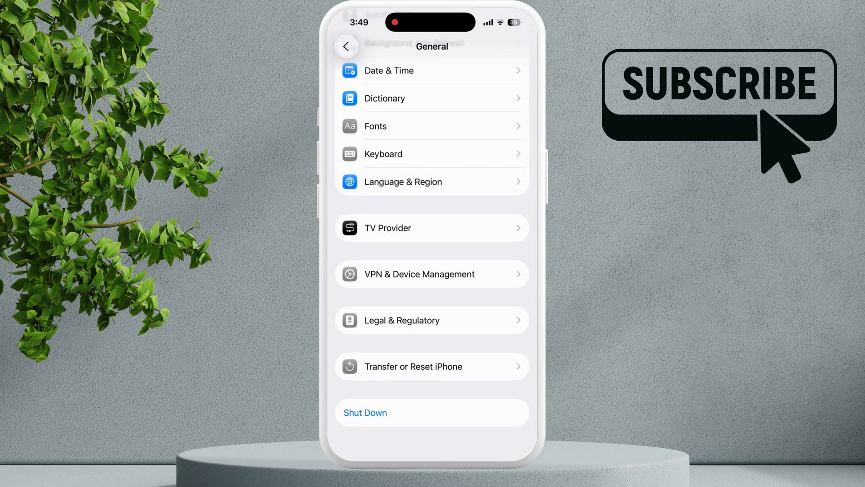
left_click(432, 71)
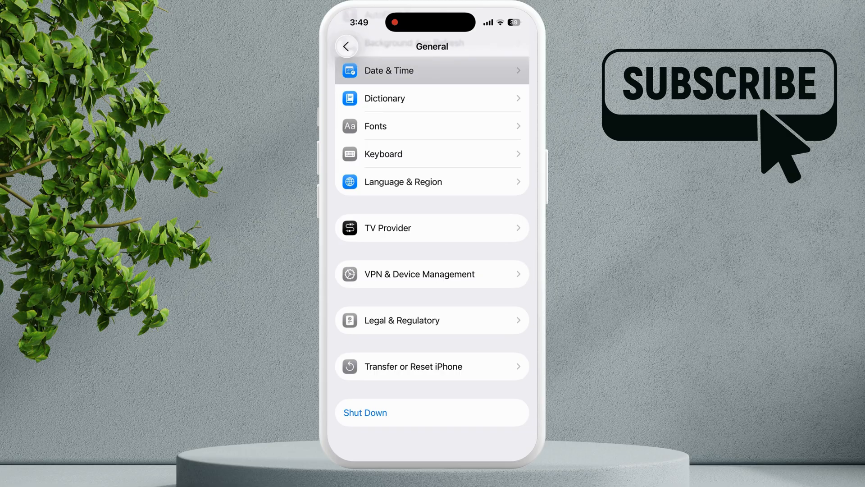
left_click(432, 70)
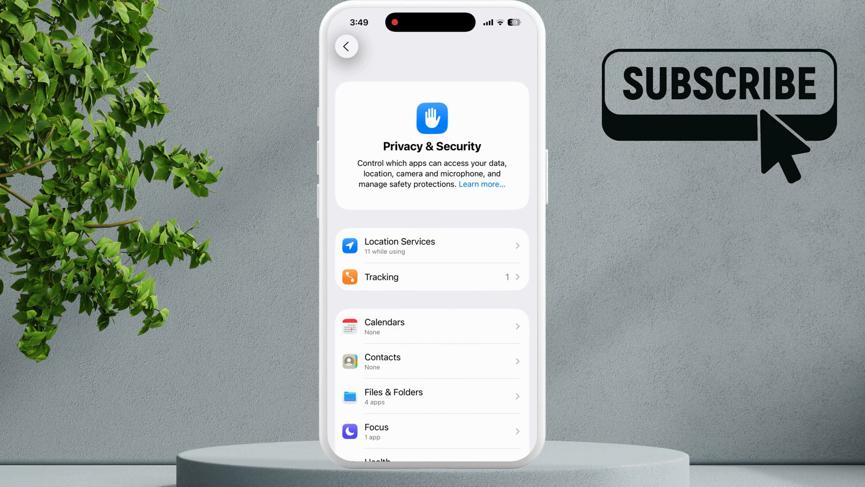
Step: Verify Location Services is on with apps set to While Using, then back out to main Settings
left_click(432, 245)
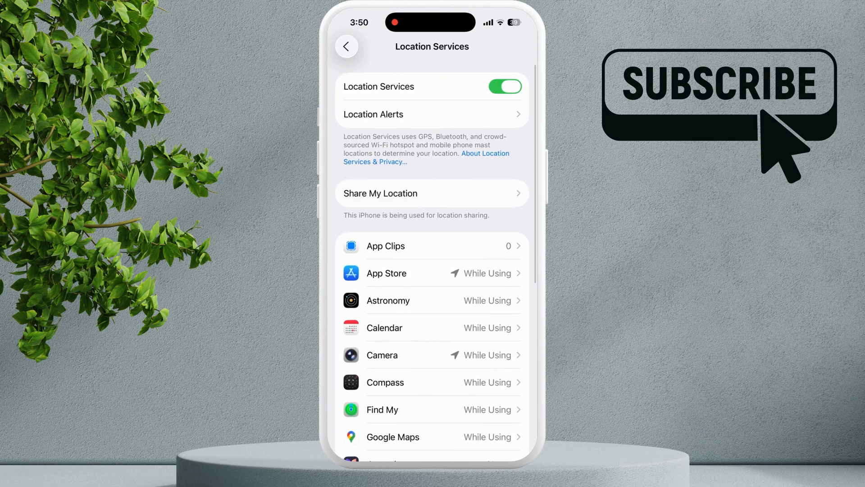
scroll("down", 3)
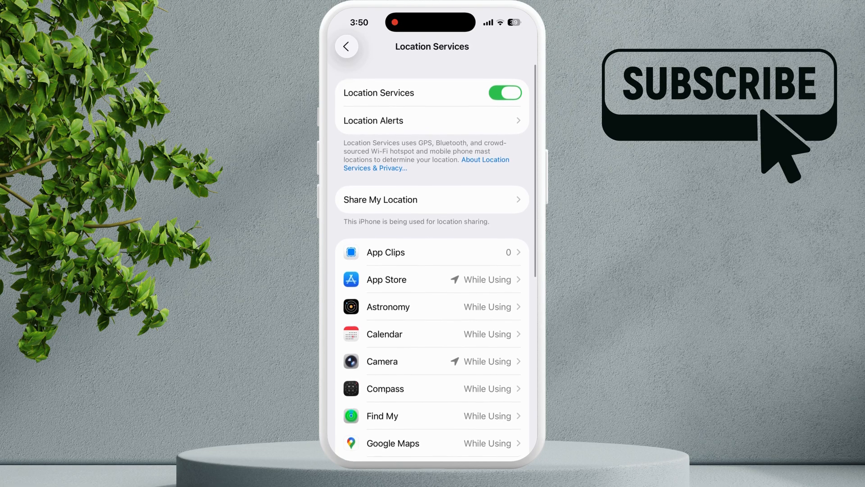
left_click(347, 46)
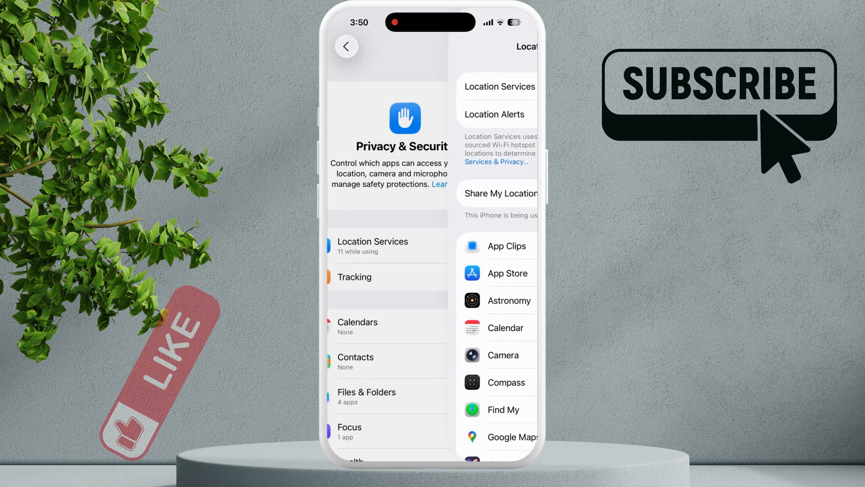
left_click(346, 46)
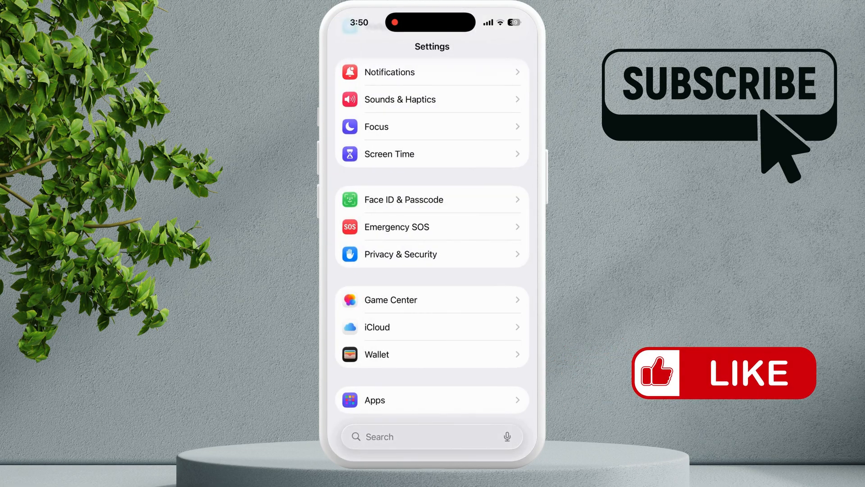